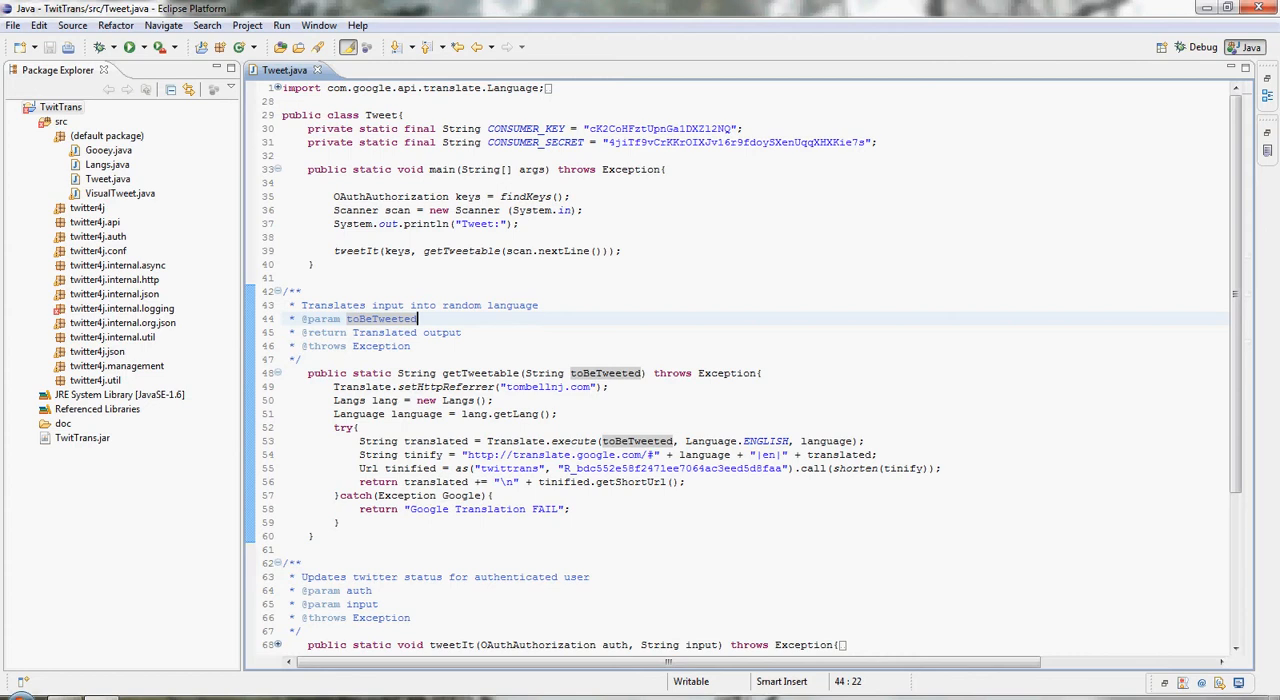
mouse_move(128, 50)
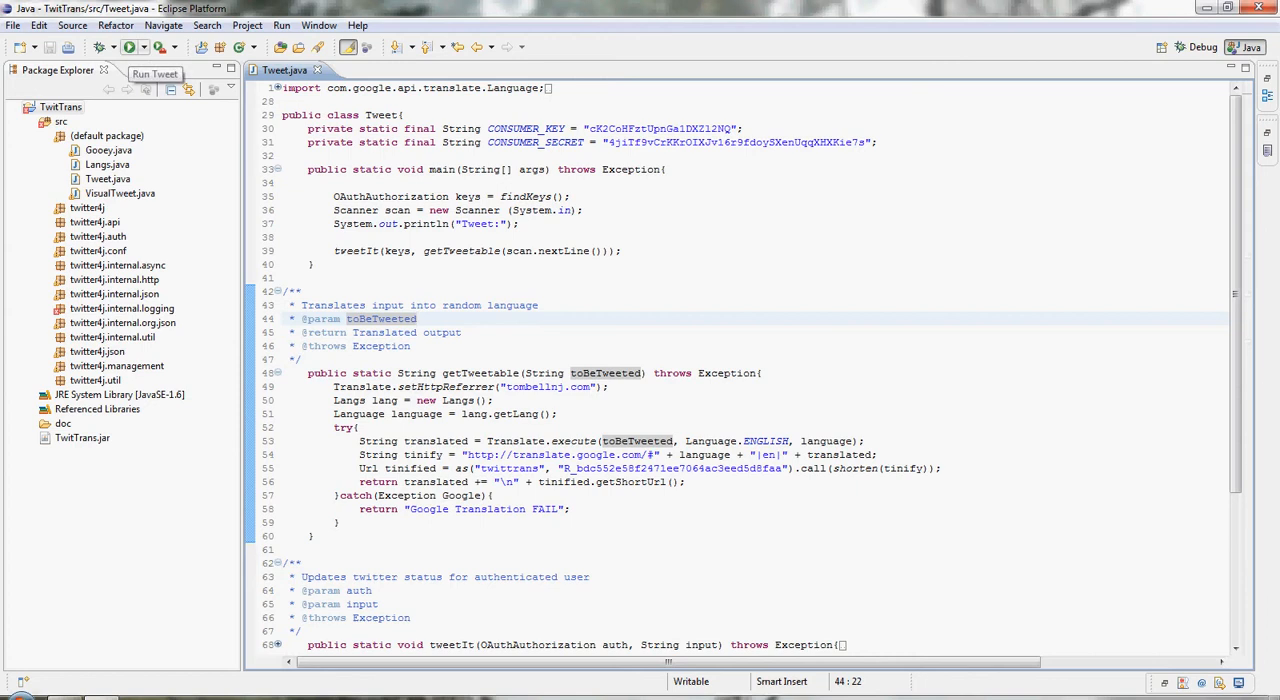
- Run the Tweet app and copy the authorization URL printed in the console
left_click(124, 48)
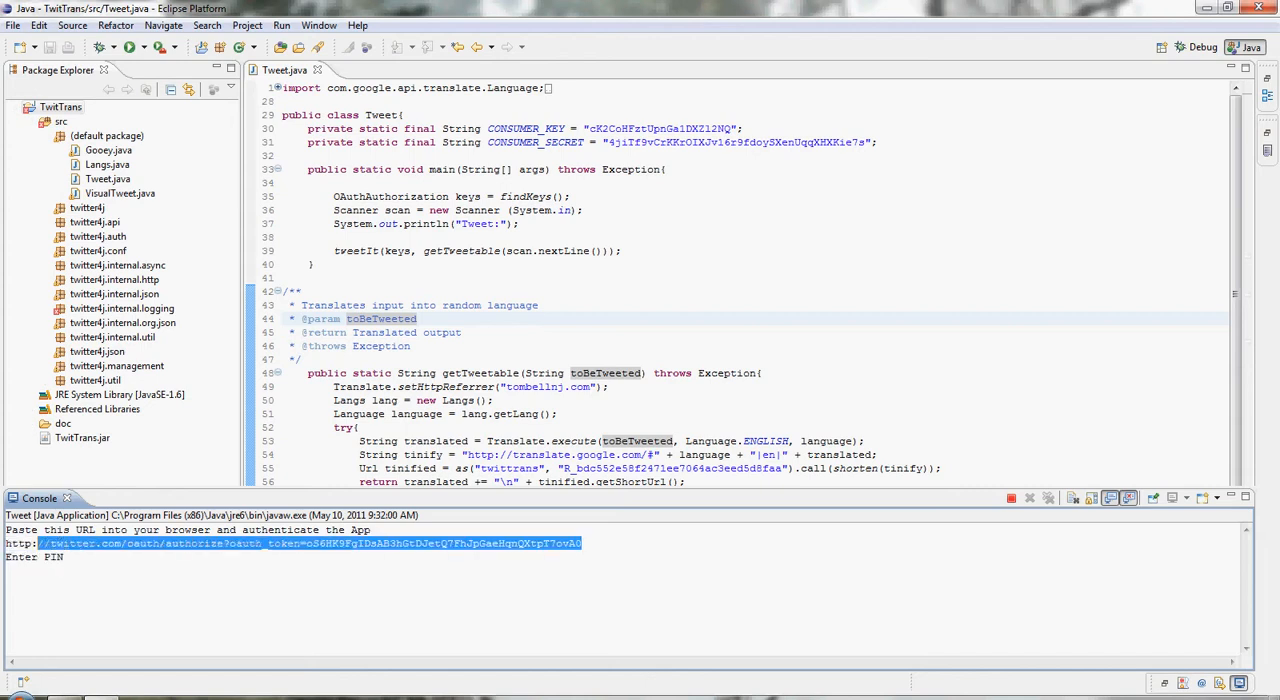
right_click(150, 544)
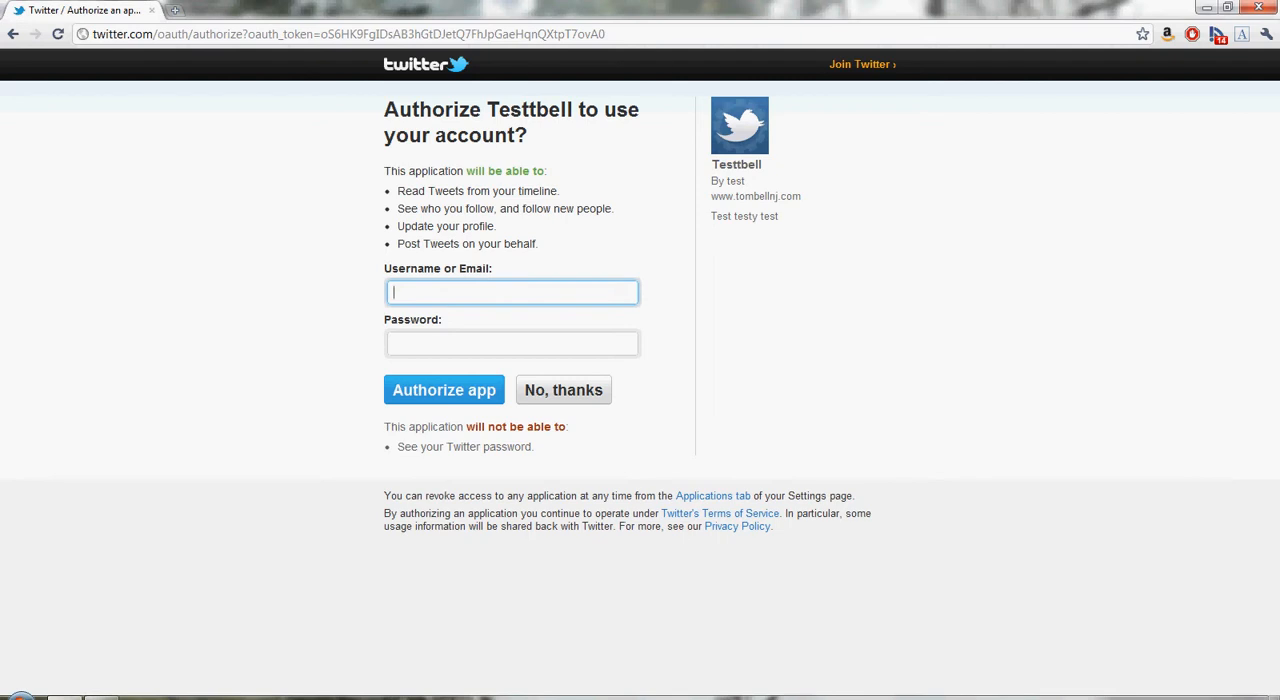
- Attempt to sign in as 'belltest' and authorize the app, hitting an invalid-login error
type("t")
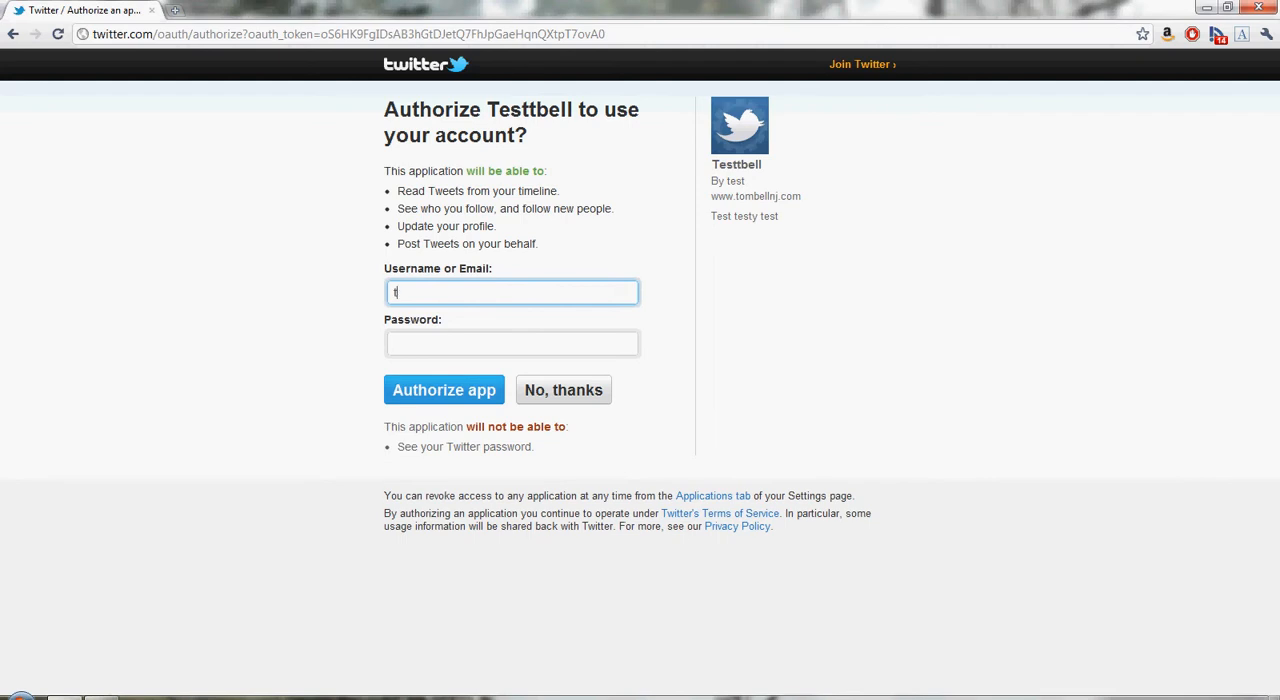
type("belltest")
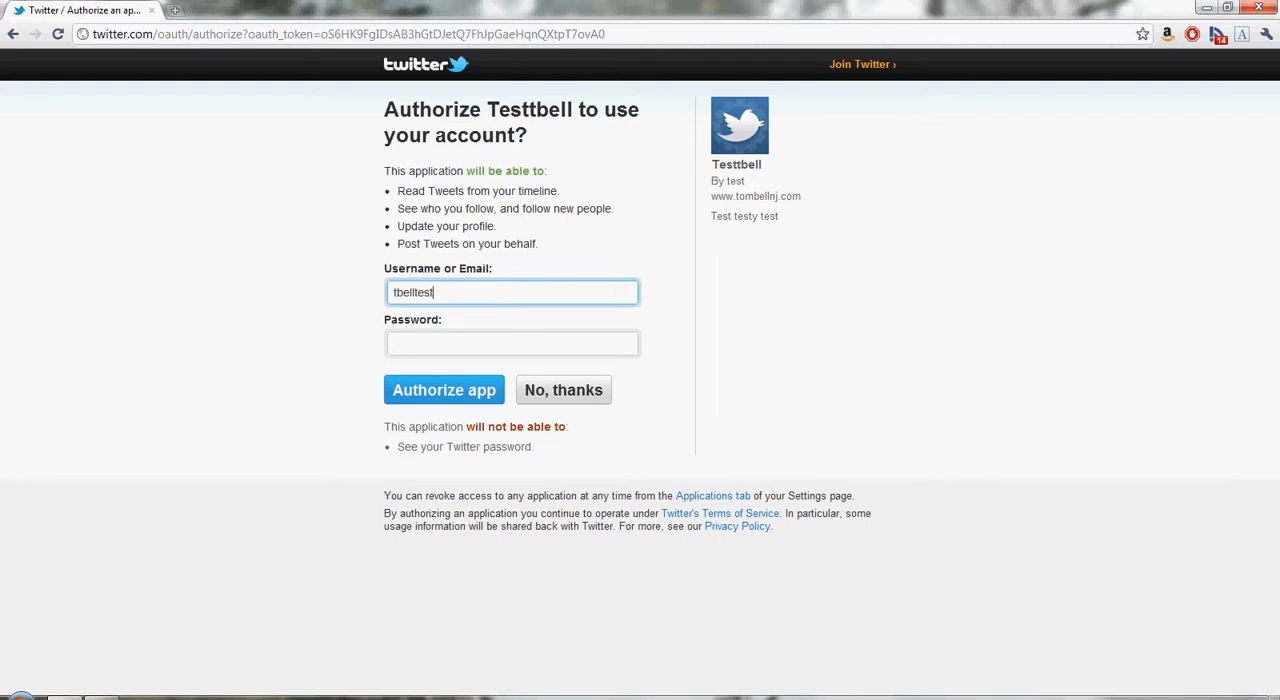
left_click(512, 344)
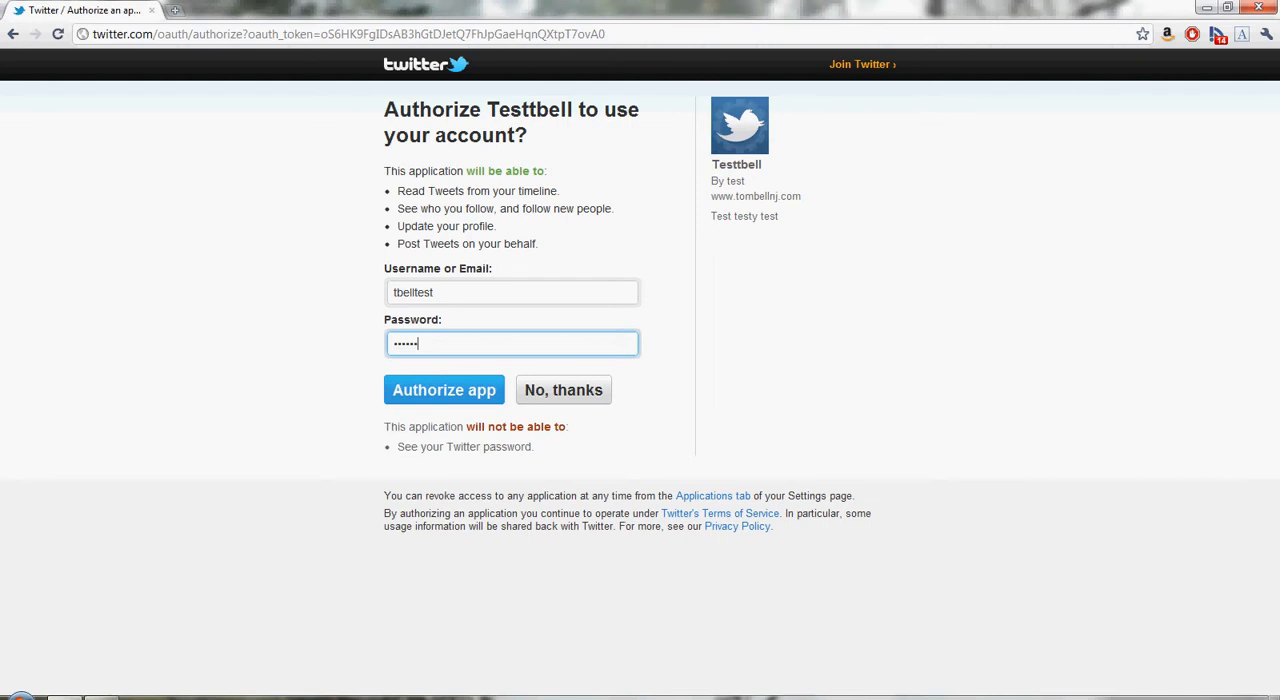
left_click(444, 390)
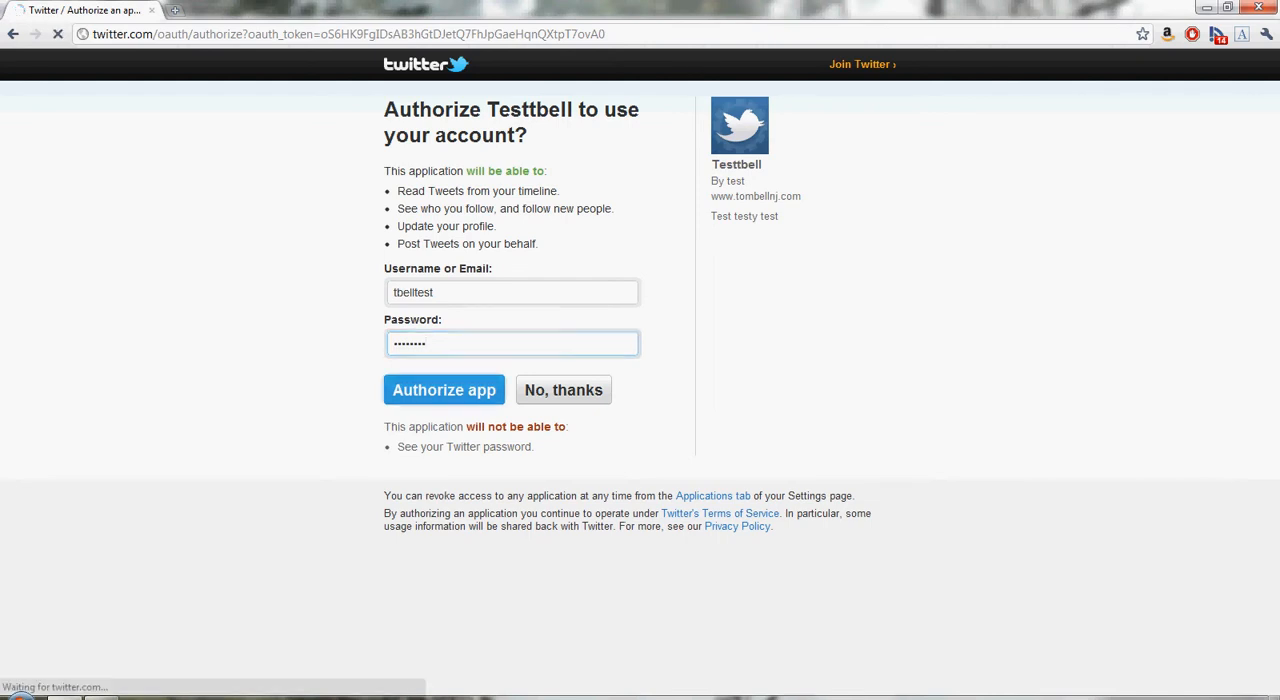
left_click(444, 388)
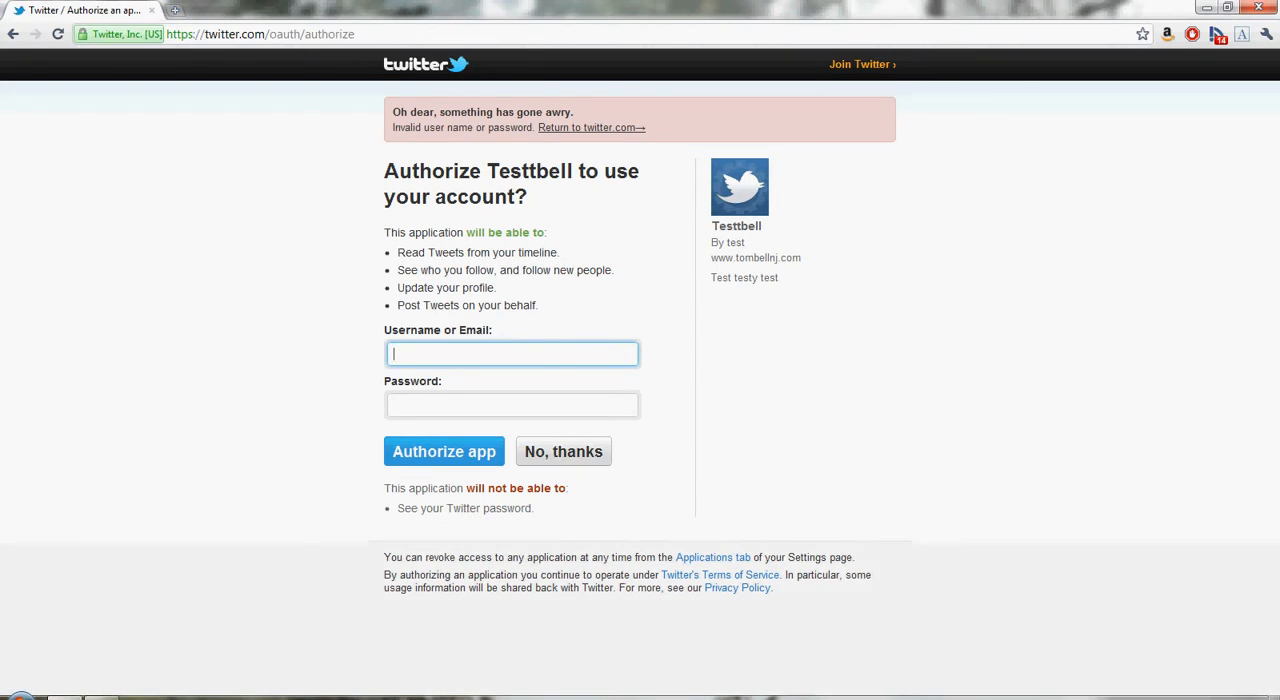
- Sign in again as 'tbell83' with the password and authorize the Testbell app
type("tbell83")
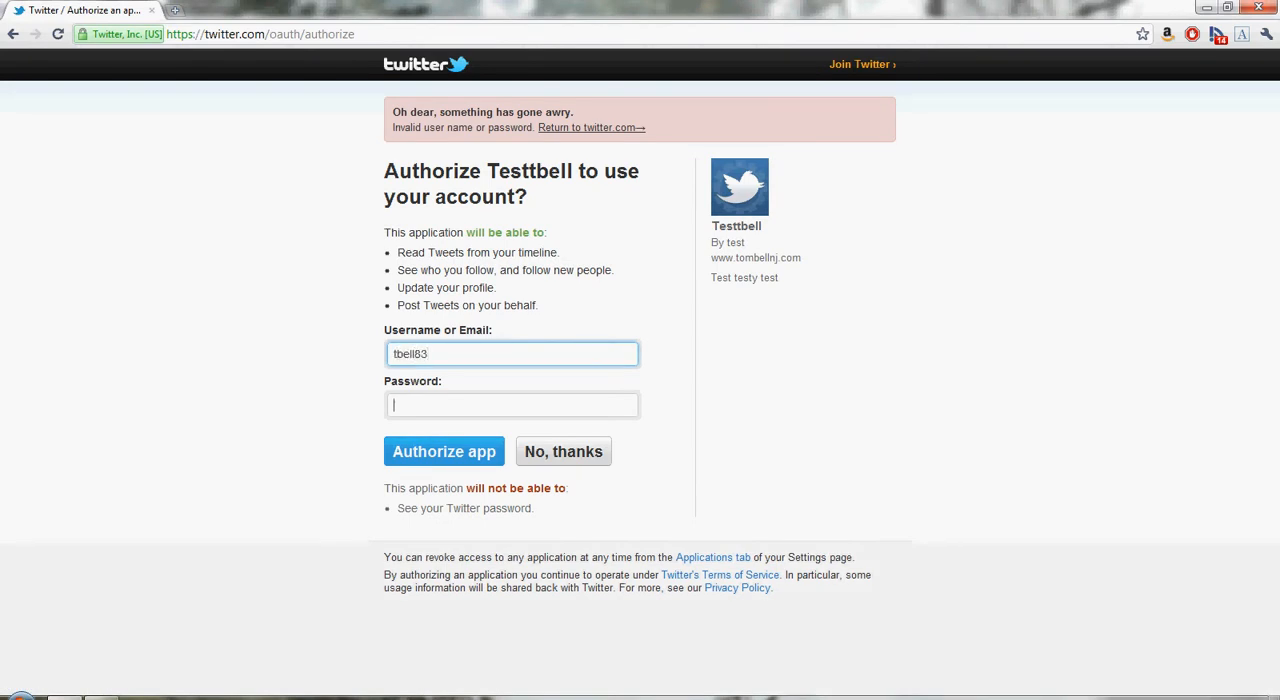
type("•••")
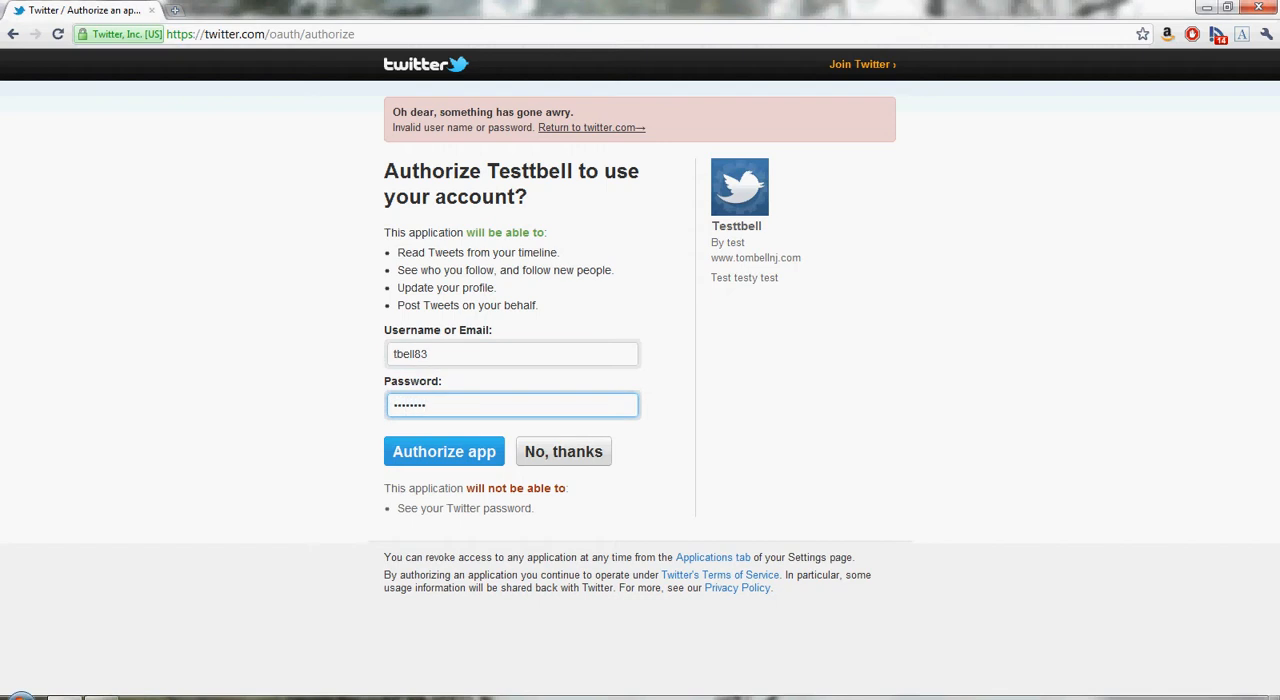
left_click(444, 450)
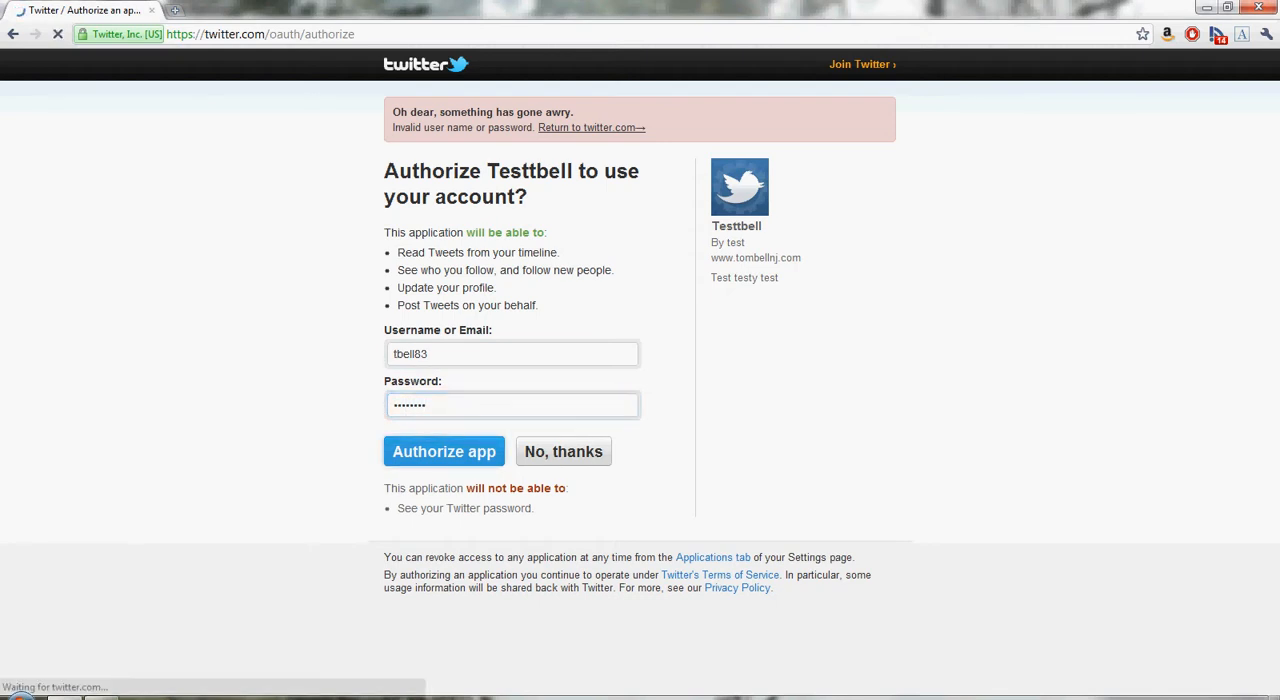
left_click(444, 450)
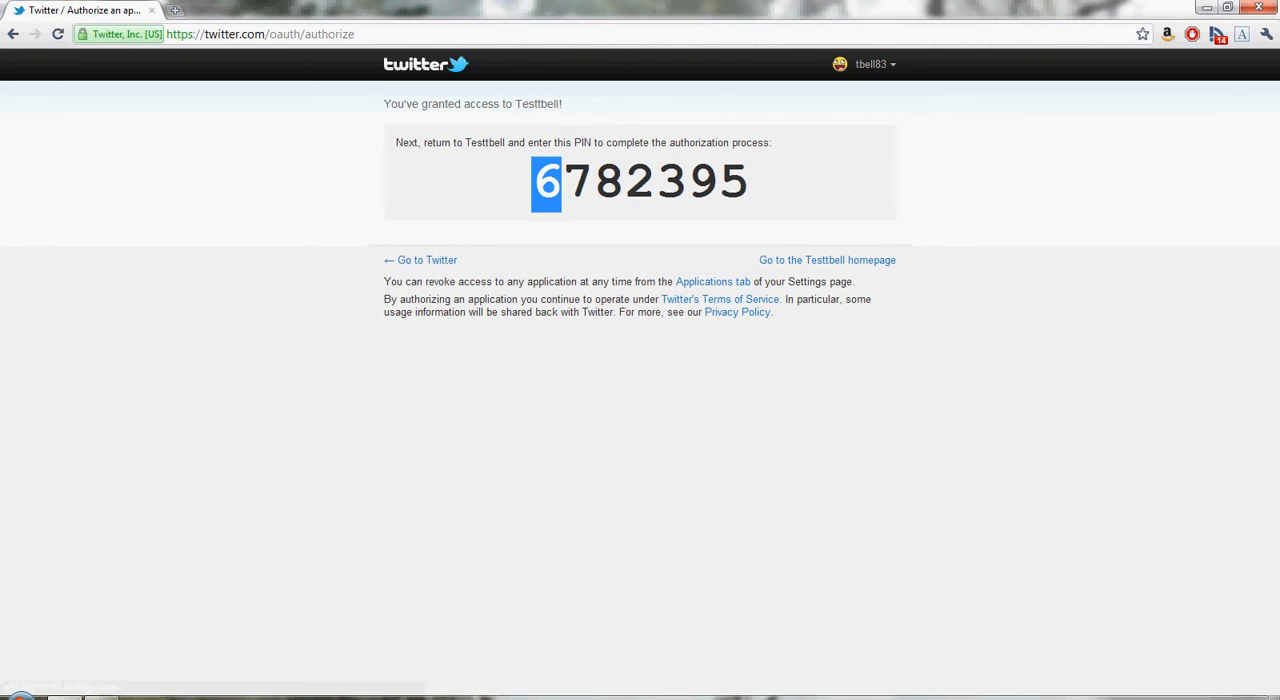
left_click_drag(544, 180, 716, 180)
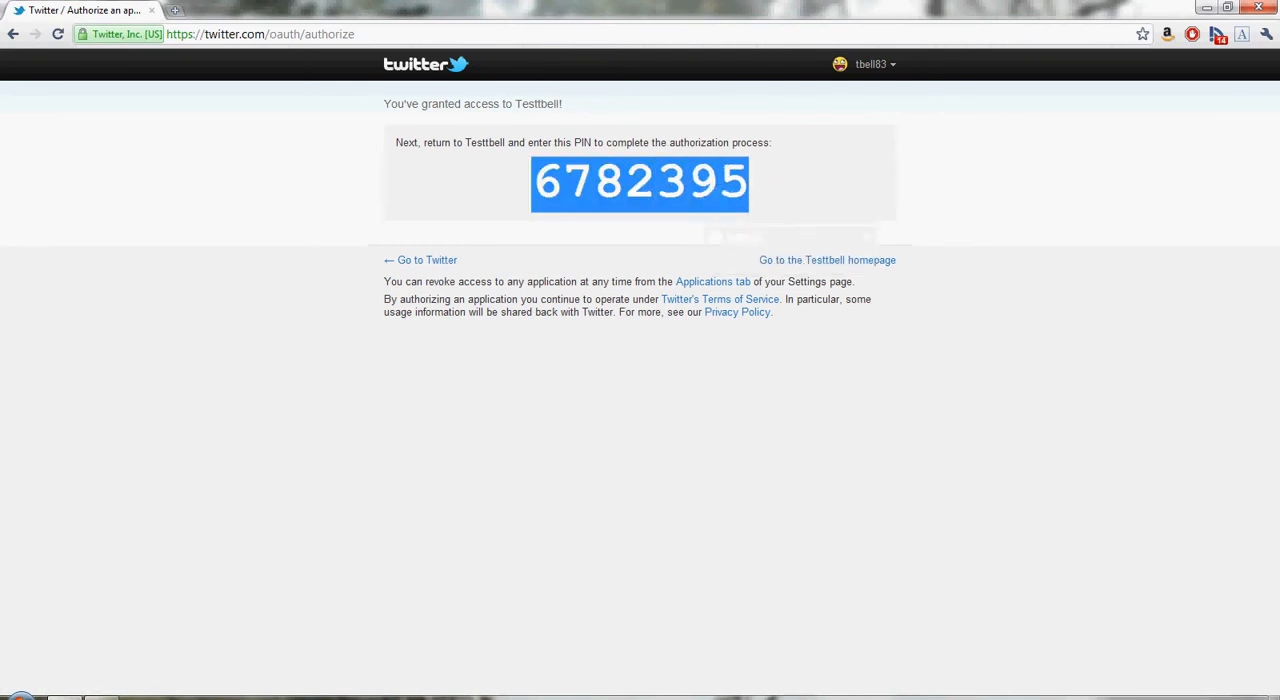
key("alt+tab")
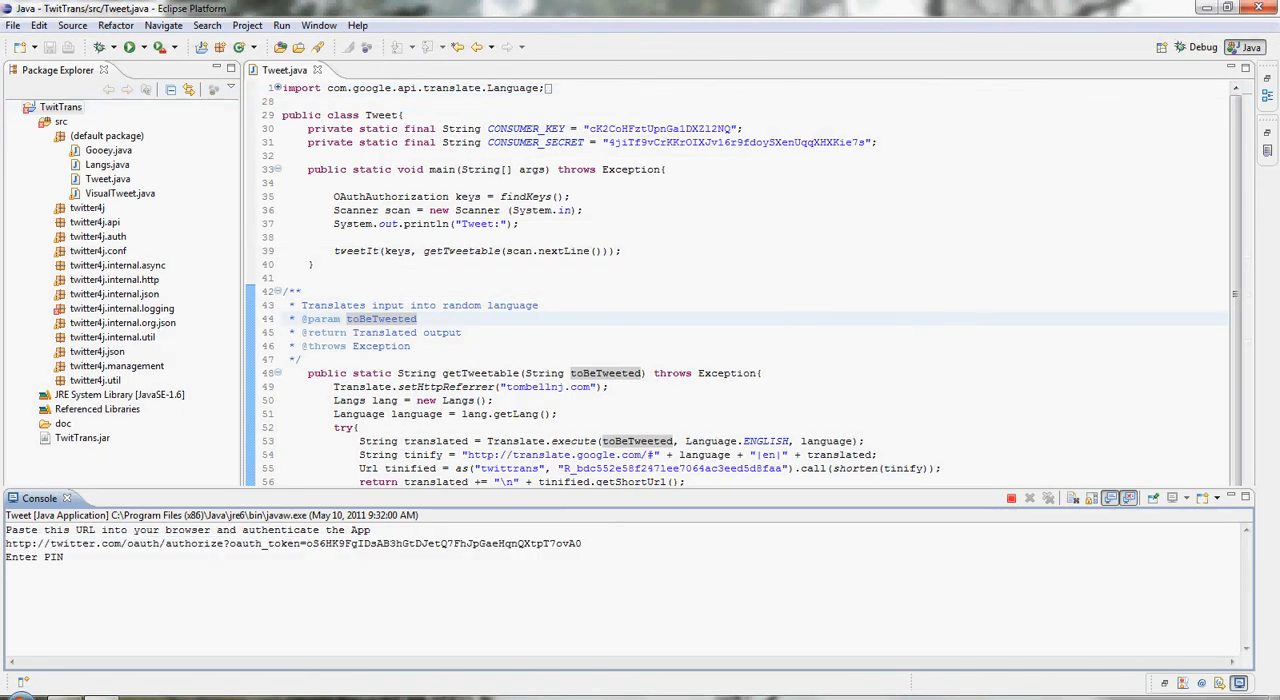
type("6782395")
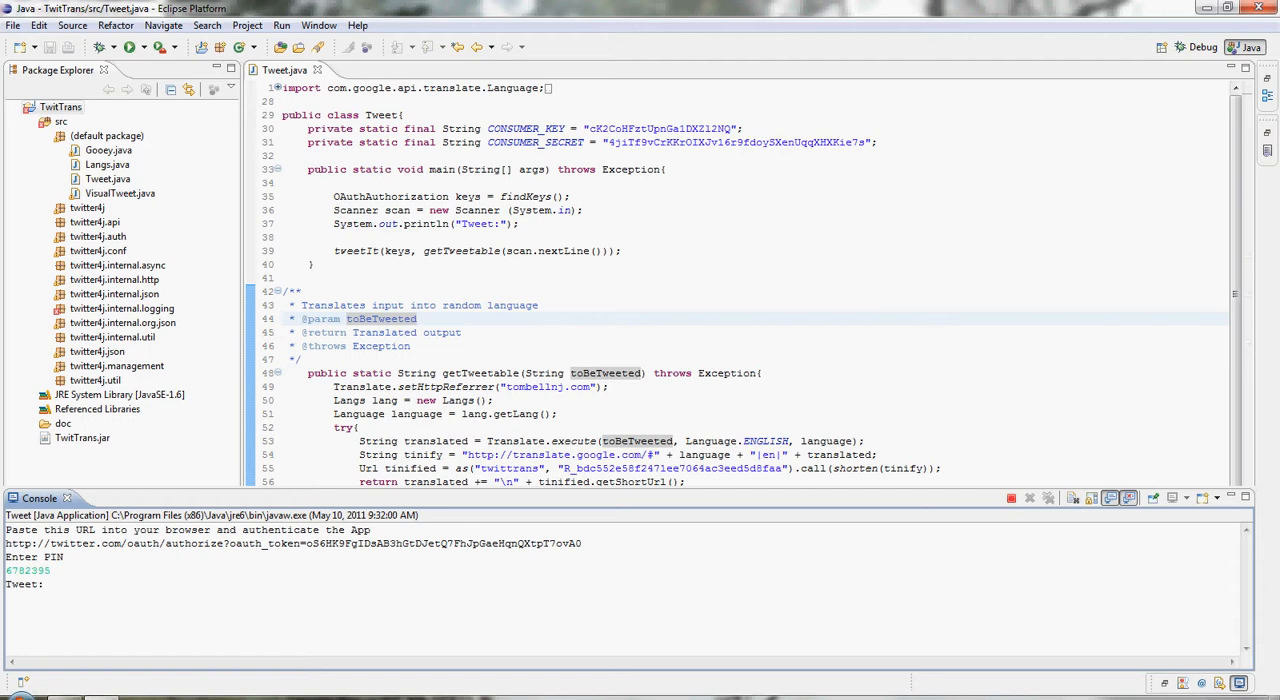
type("This")
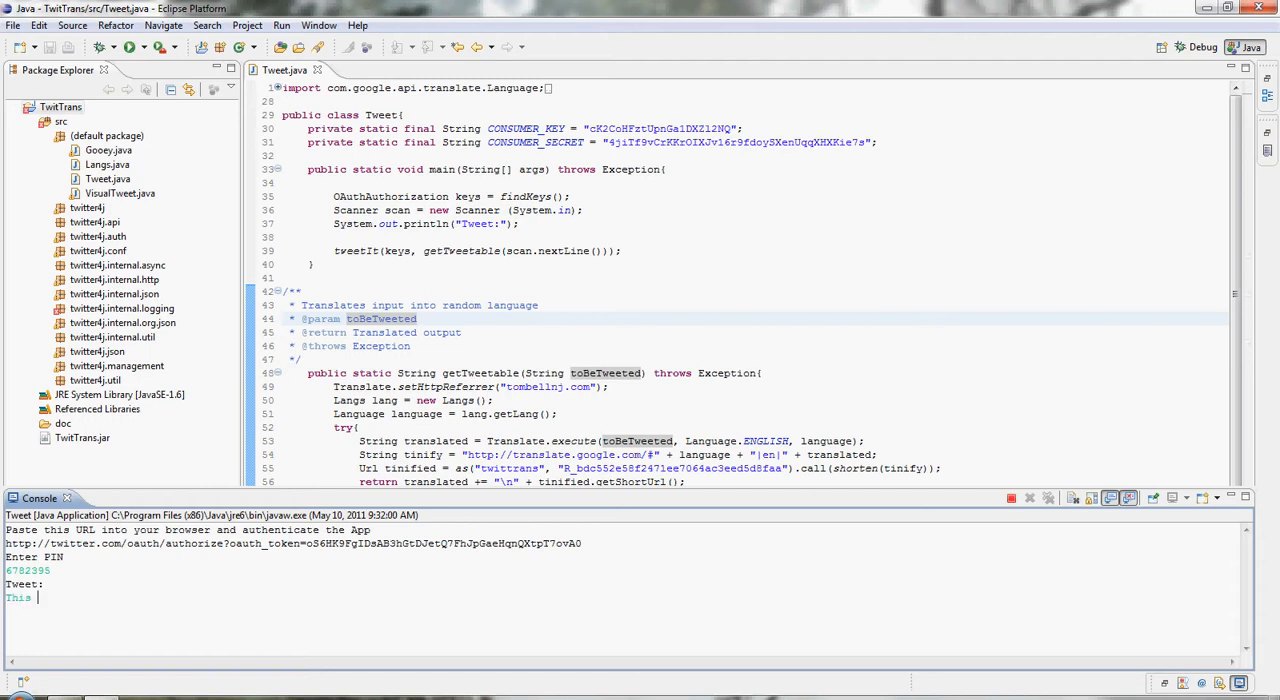
type("is my CIS #")
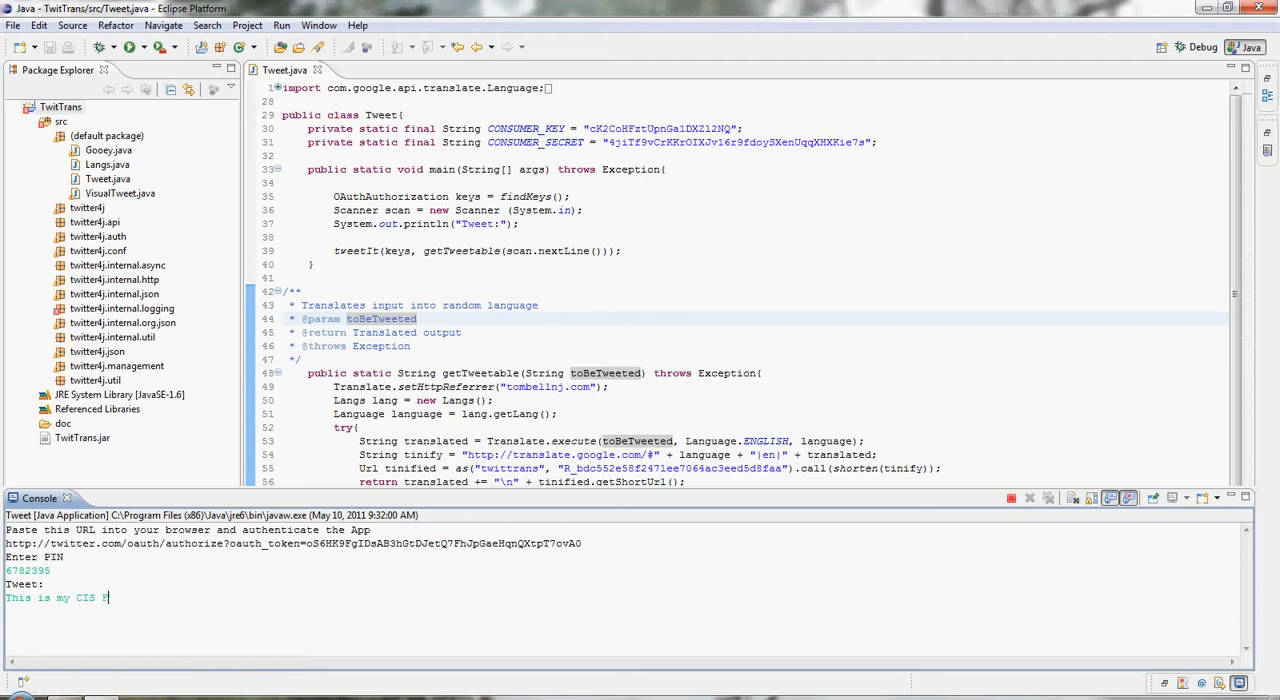
type("Final")
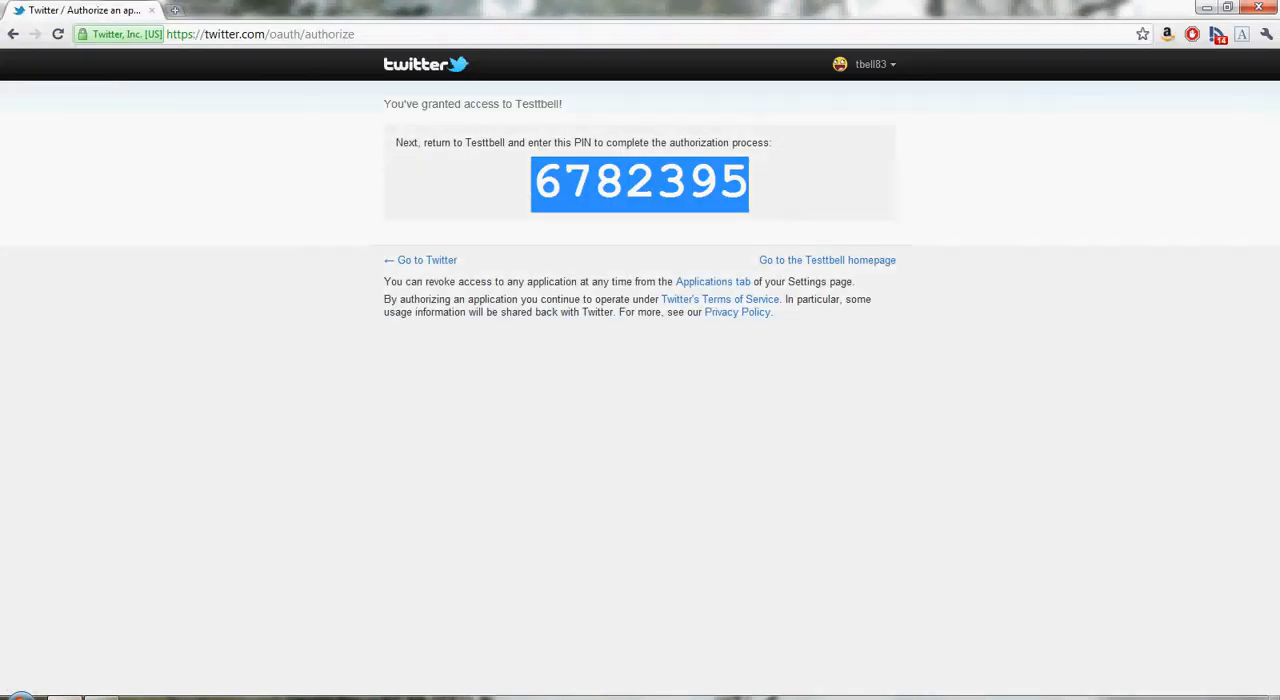
left_click(872, 64)
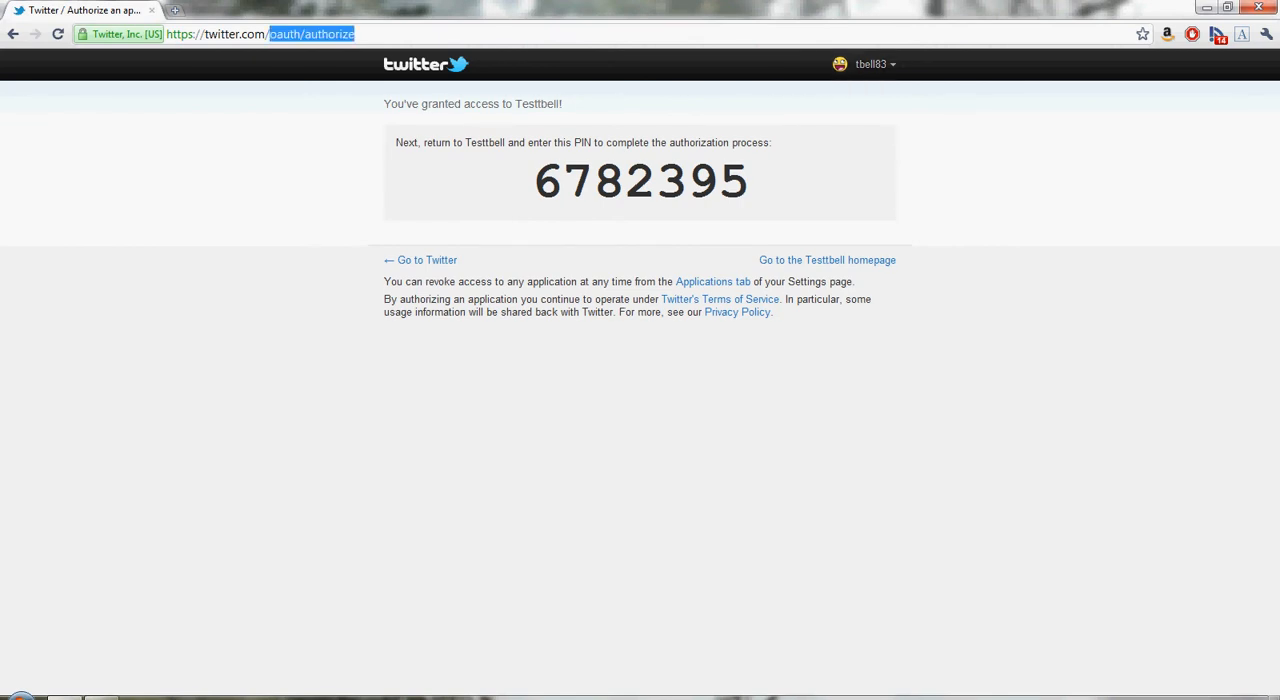
type("https://twitter.com/tbel")
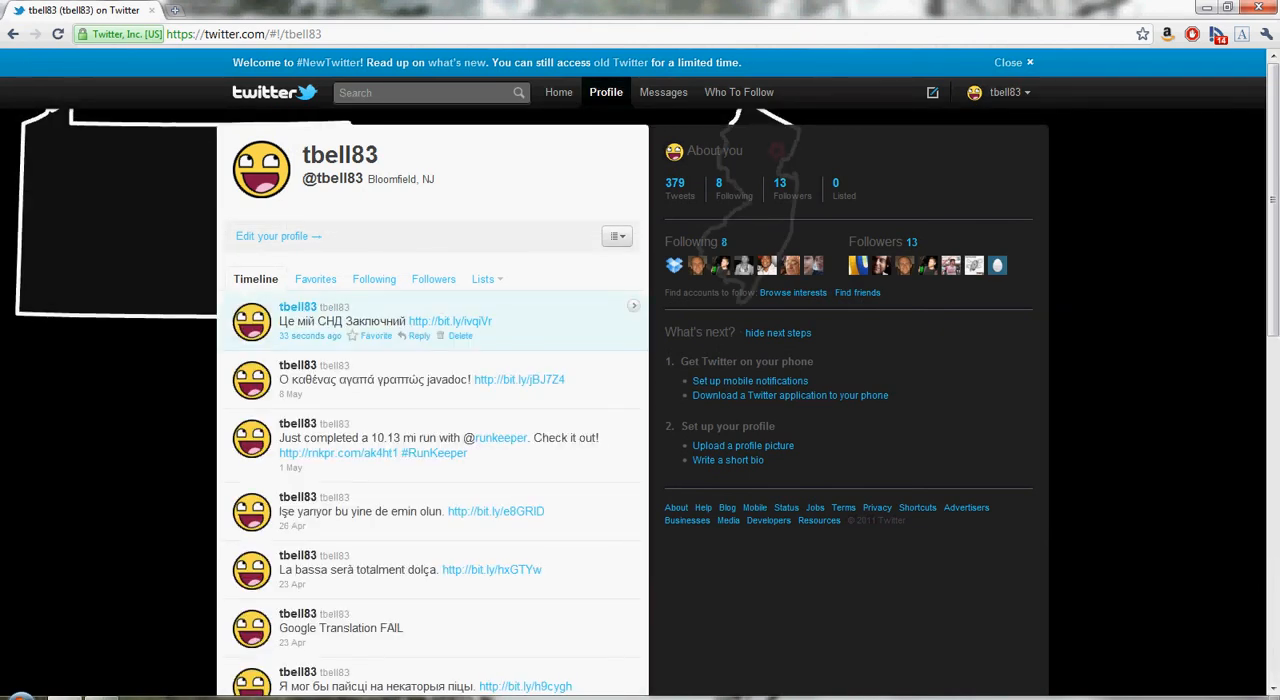
mouse_move(448, 320)
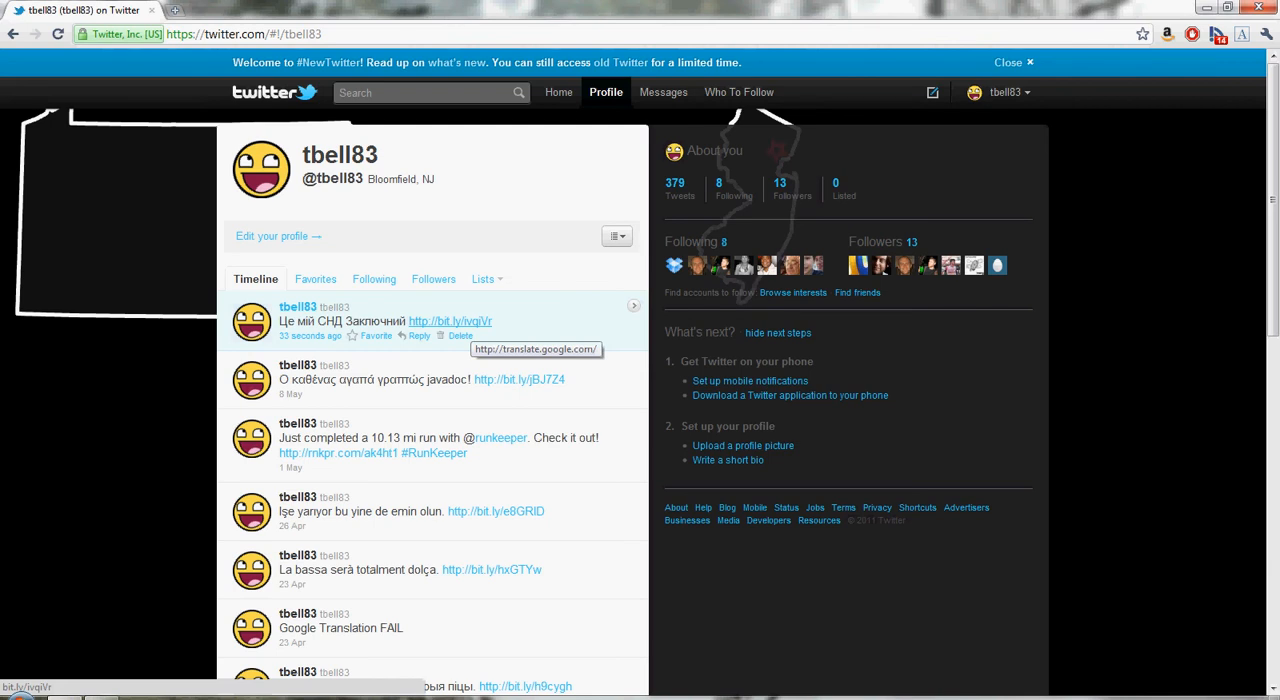
left_click(450, 320)
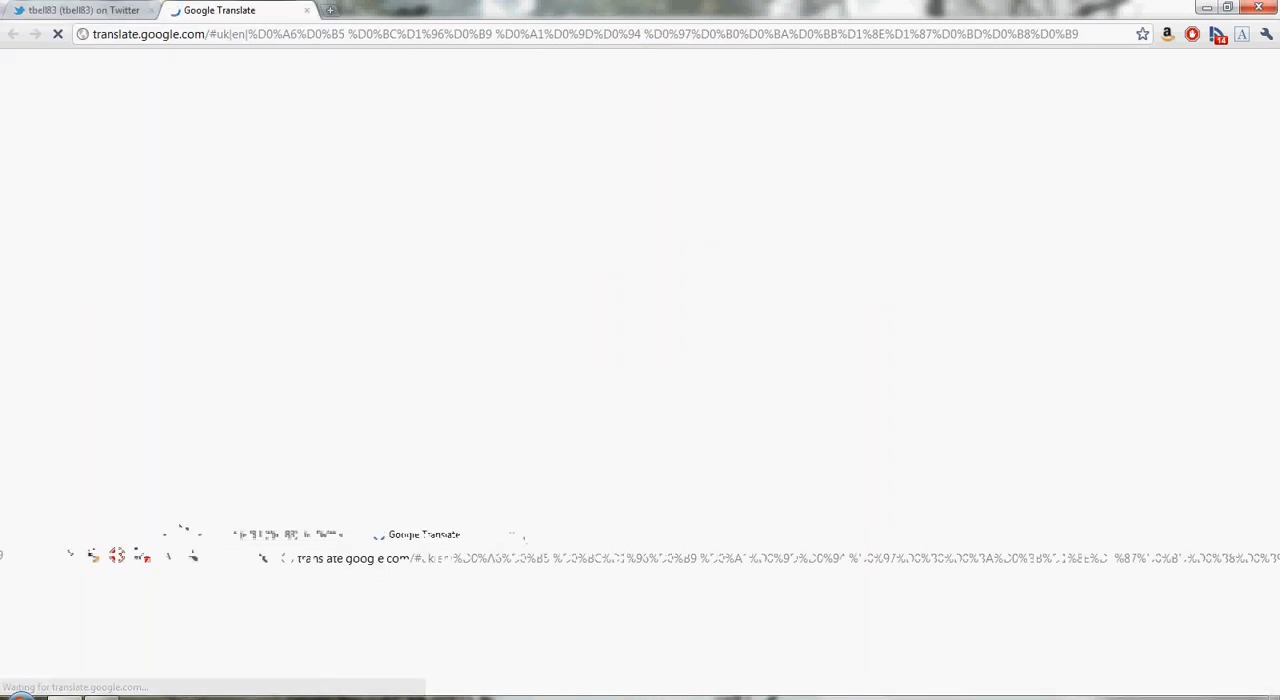